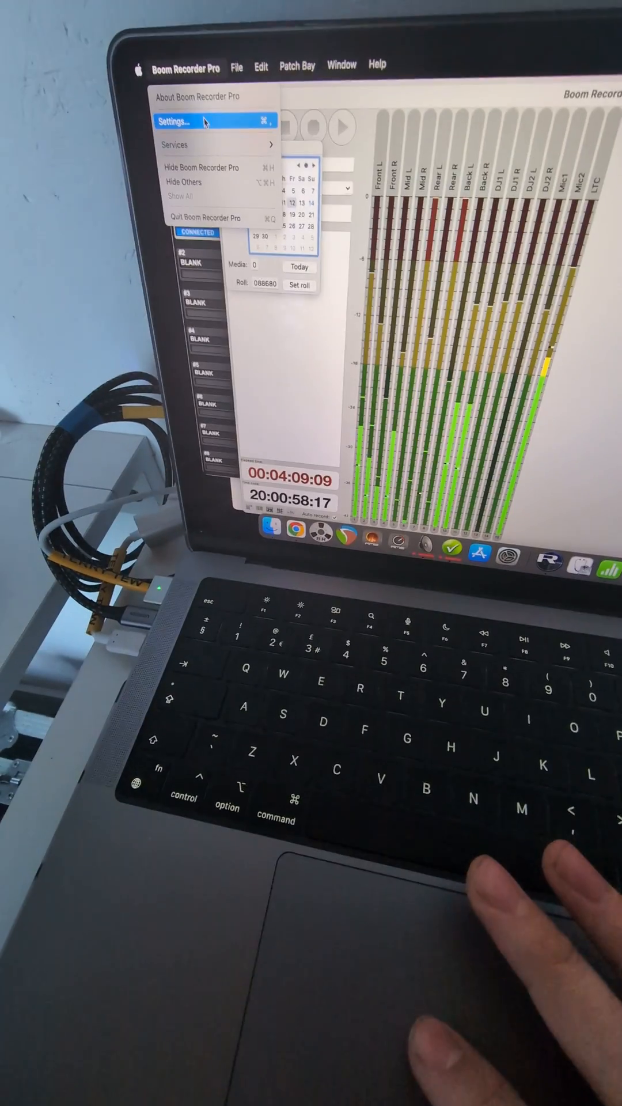
# - Bring up the Boom Recorder Pro preferences window showing its General settings
pyautogui.click(171, 121)
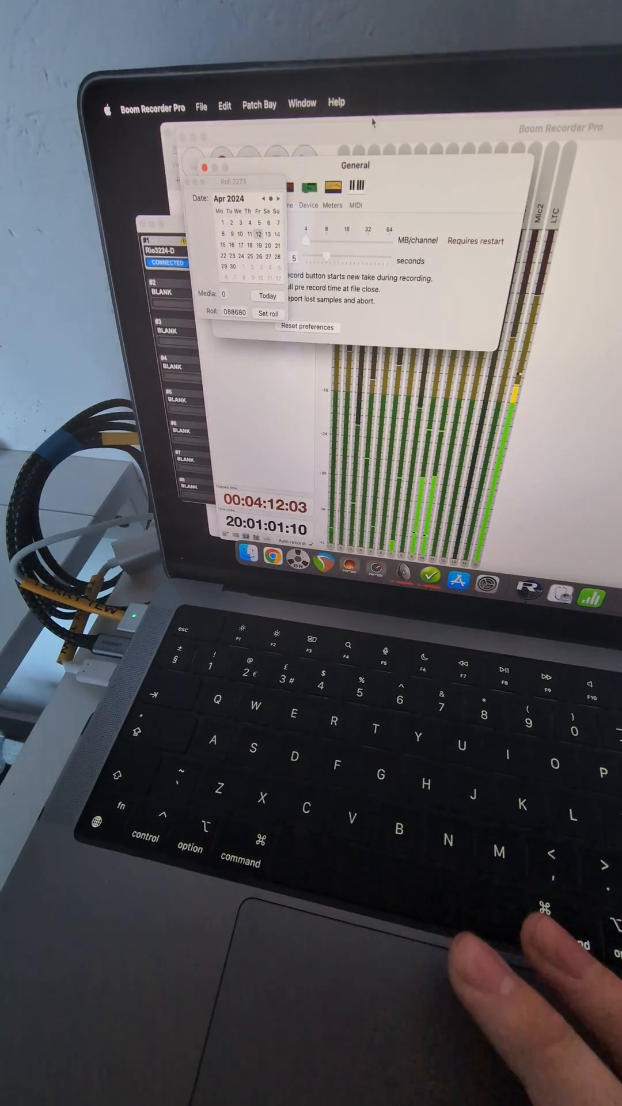